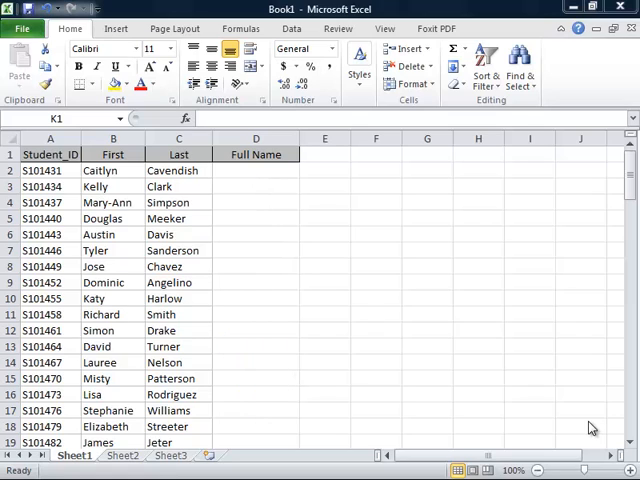
{"action": "type", "text": "Last,First"}
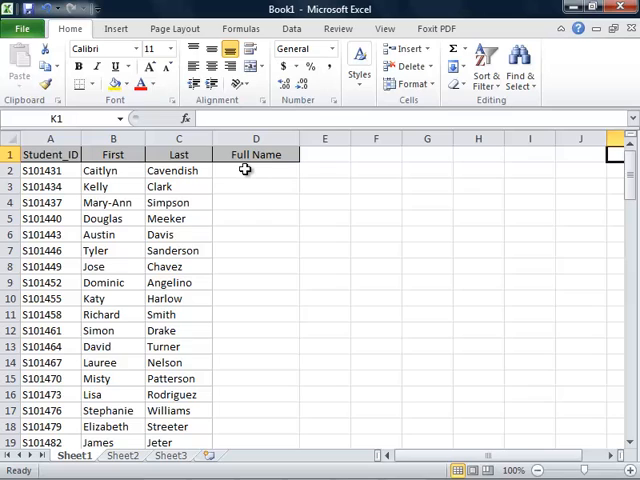
{"action": "left_click", "coordinate": [256, 170]}
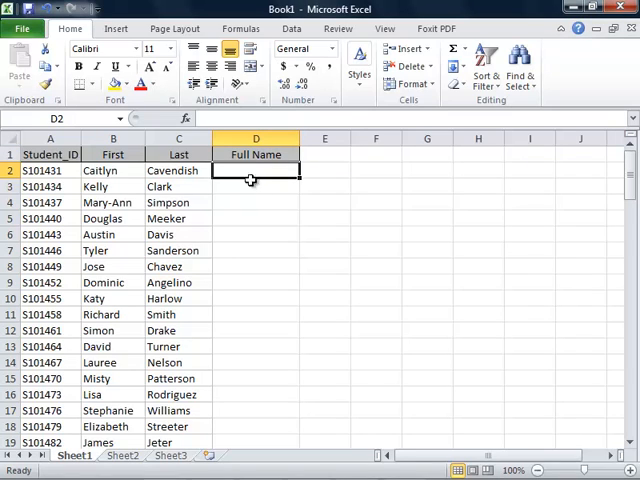
{"action": "mouse_move", "coordinate": [256, 202]}
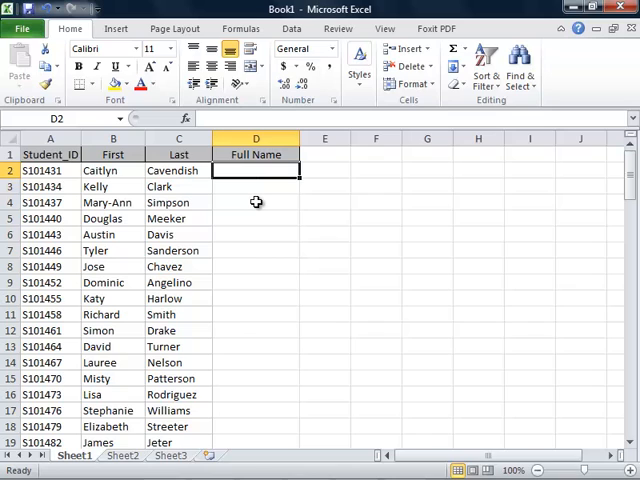
{"action": "type", "text": "="}
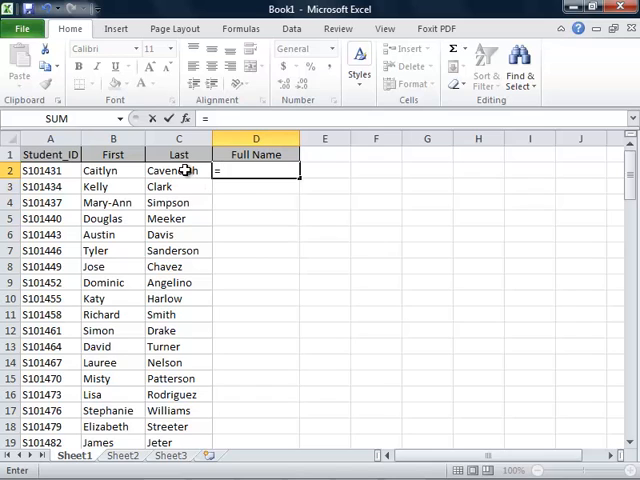
{"action": "left_click", "coordinate": [178, 170]}
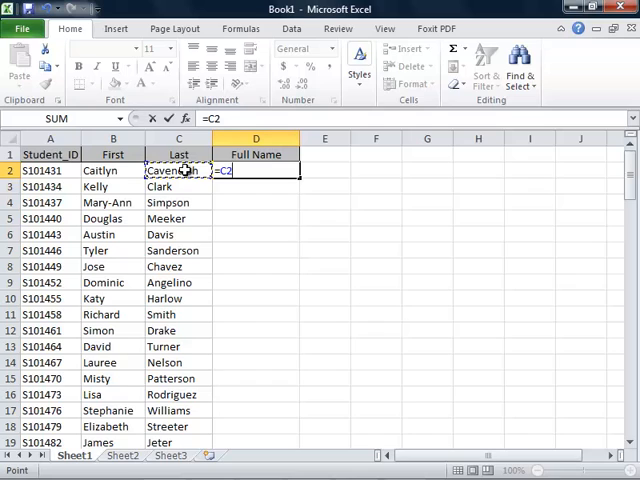
{"action": "type", "text": "&\""}
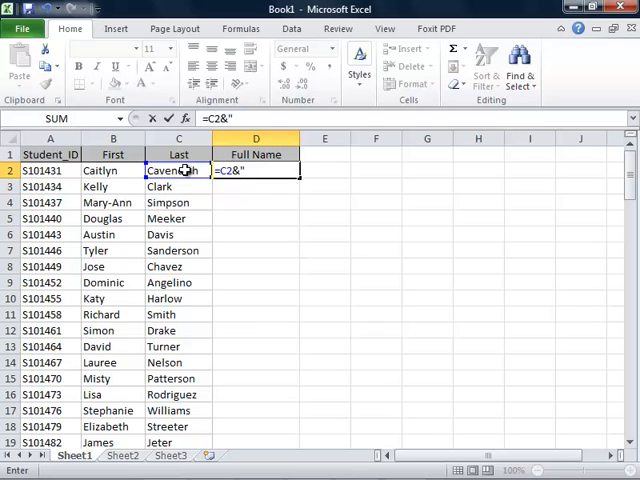
{"action": "type", "text": ",\""}
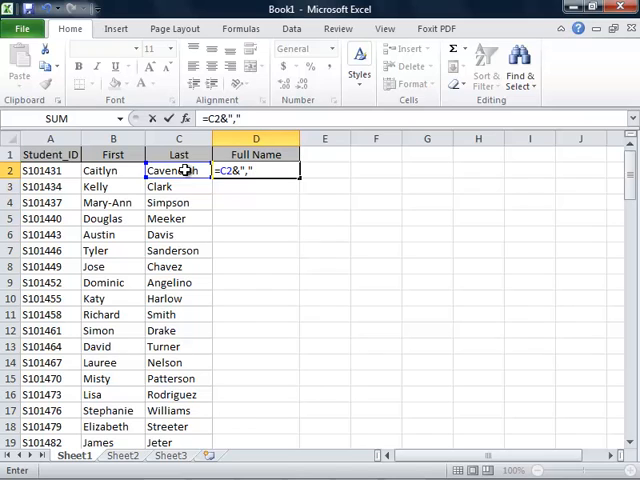
{"action": "type", "text": "&"}
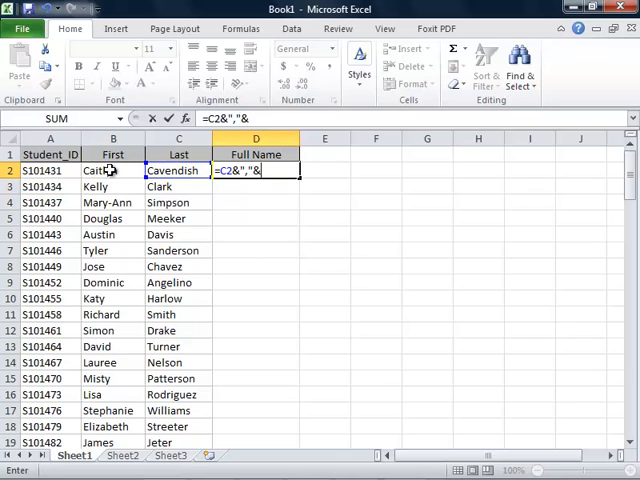
{"action": "left_click", "coordinate": [112, 170]}
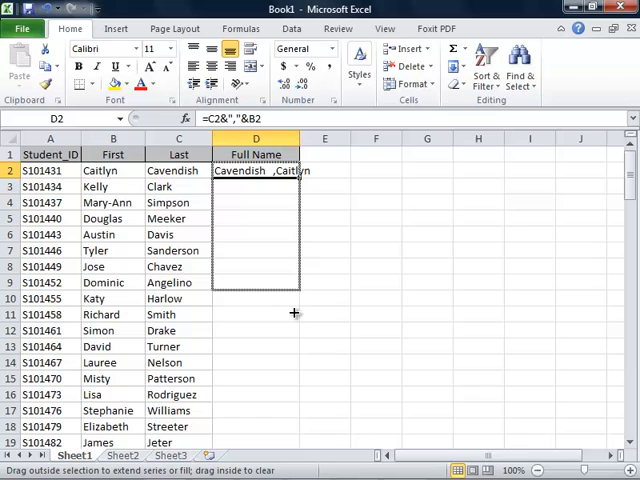
Fill the comma-join formula from D2 down through every student row.
{"action": "scroll", "scroll_direction": "down", "scroll_amount": 3}
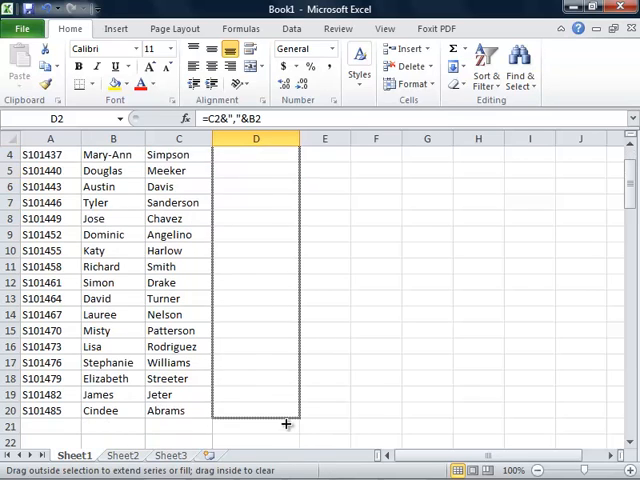
{"action": "left_click_drag", "start_coordinate": [256, 154], "coordinate": [256, 410]}
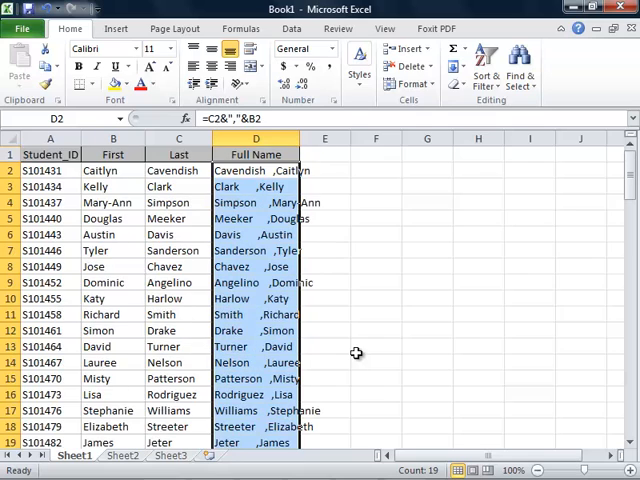
{"action": "mouse_move", "coordinate": [420, 342]}
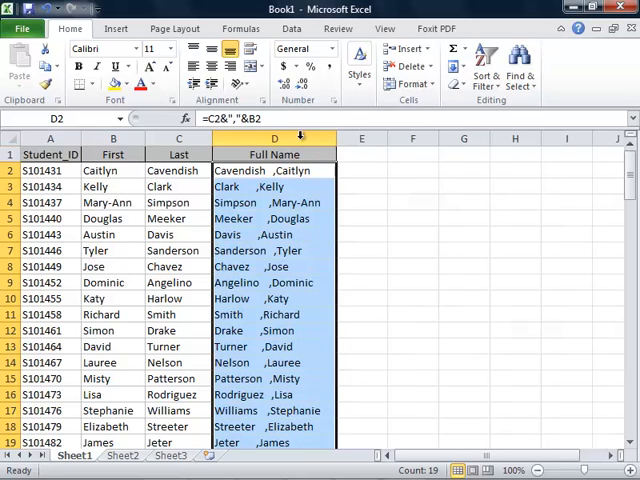
{"action": "mouse_move", "coordinate": [408, 268]}
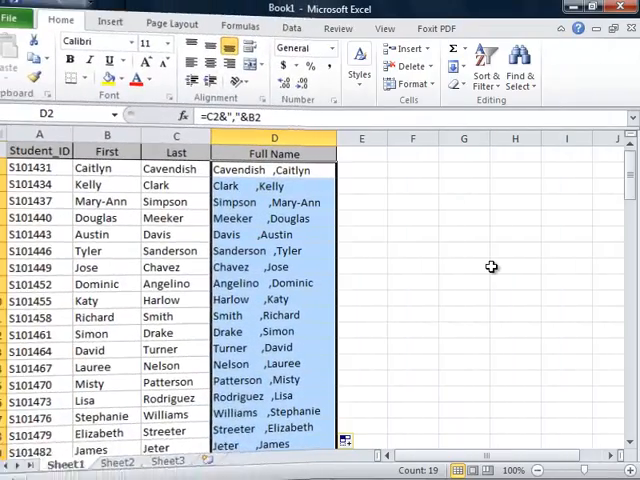
Clear the untrimmed names from D2:D20 and reselect D2.
{"action": "key", "text": "Delete"}
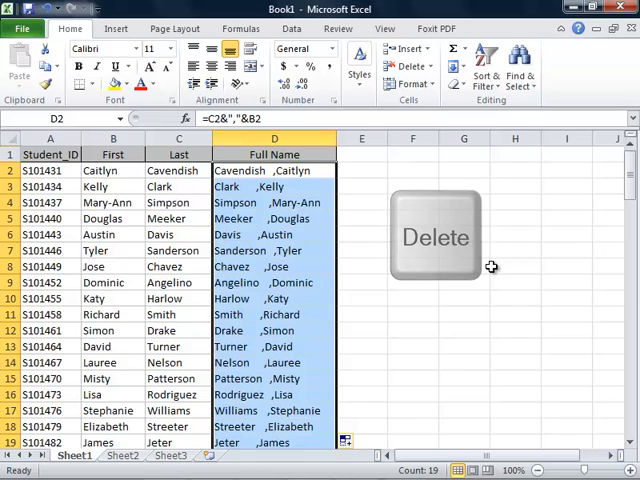
{"action": "key", "text": "Delete"}
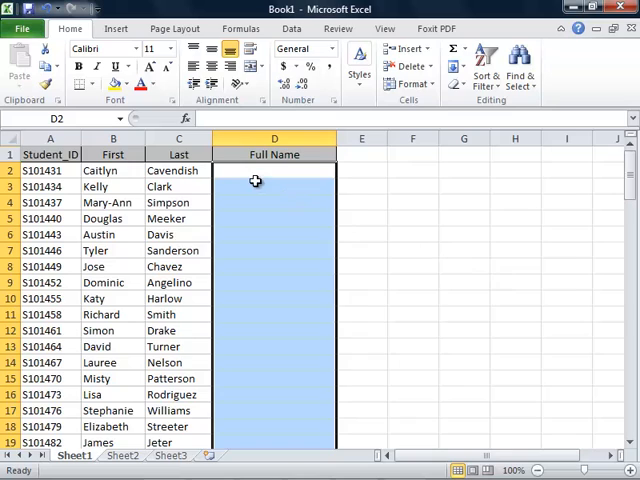
{"action": "left_click", "coordinate": [274, 170]}
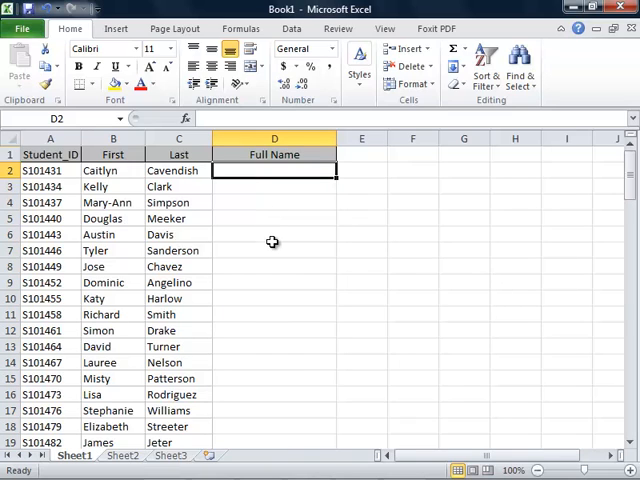
Enter =TRIM(C2)&","&TRIM(B2) in D2 and fill it down the Full Name column.
{"action": "type", "text": "="}
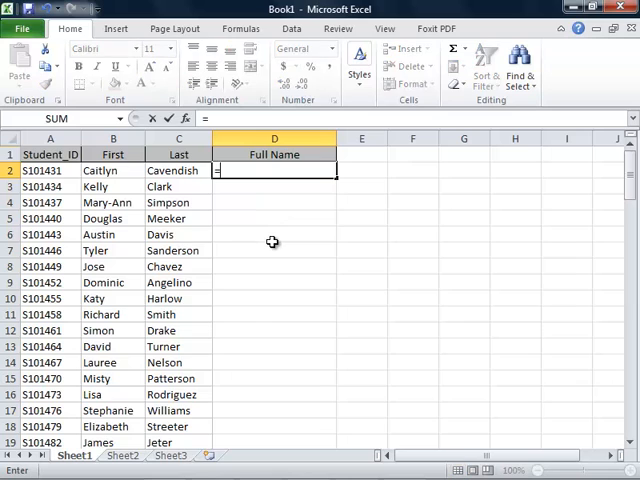
{"action": "type", "text": "TRIM"}
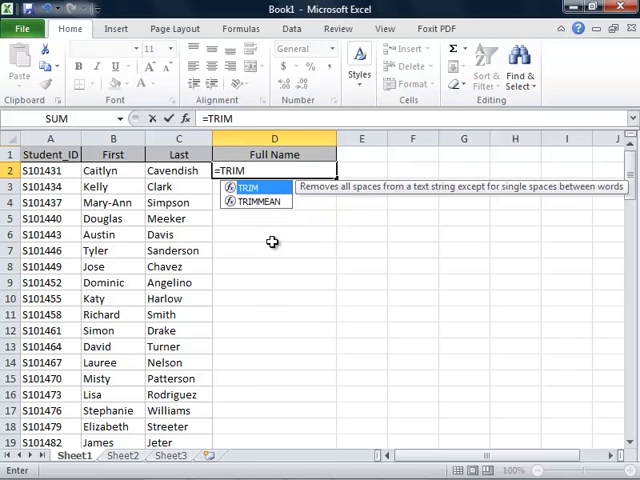
{"action": "type", "text": "("}
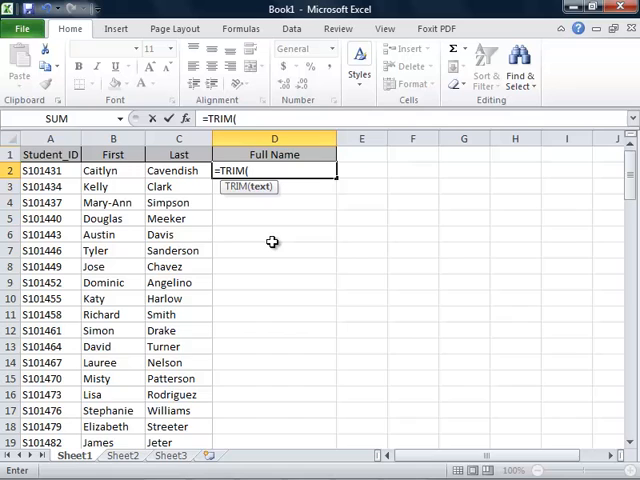
{"action": "type", "text": "C2"}
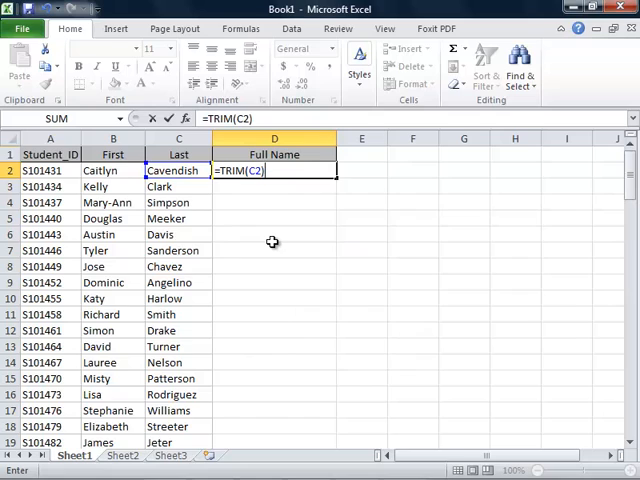
{"action": "type", "text": "&"}
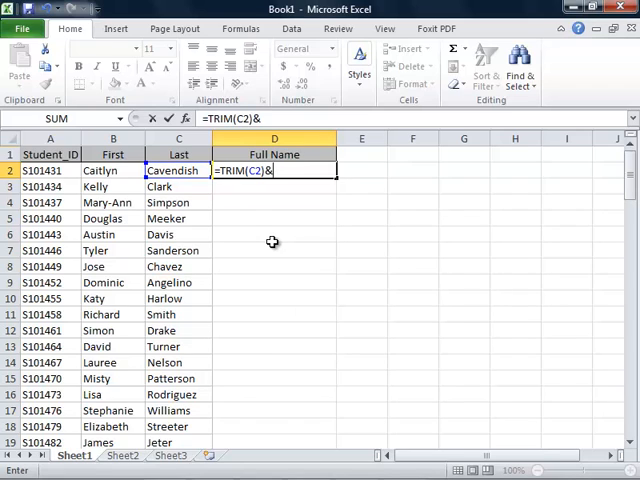
{"action": "type", "text": "\","}
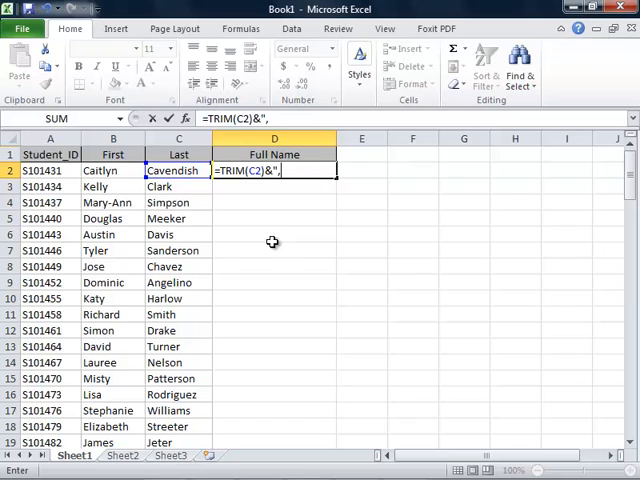
{"action": "type", "text": "\""}
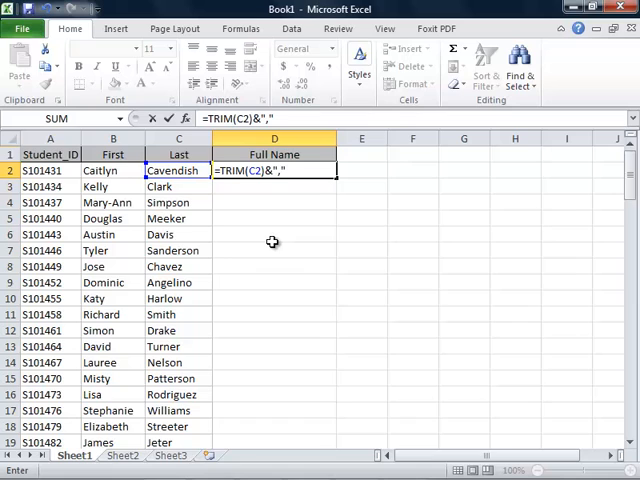
{"action": "type", "text": "&"}
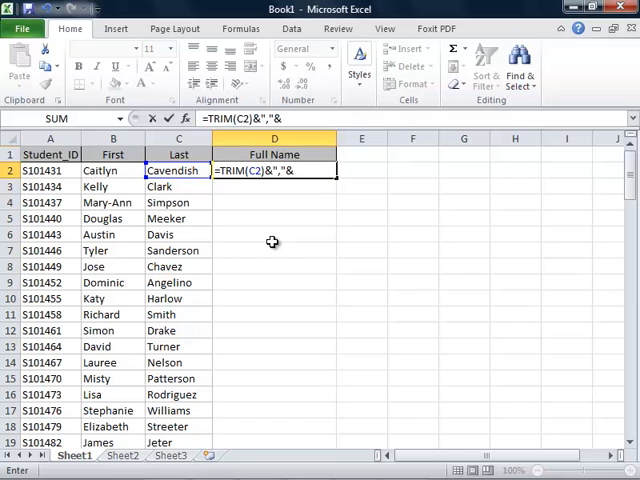
{"action": "type", "text": "T"}
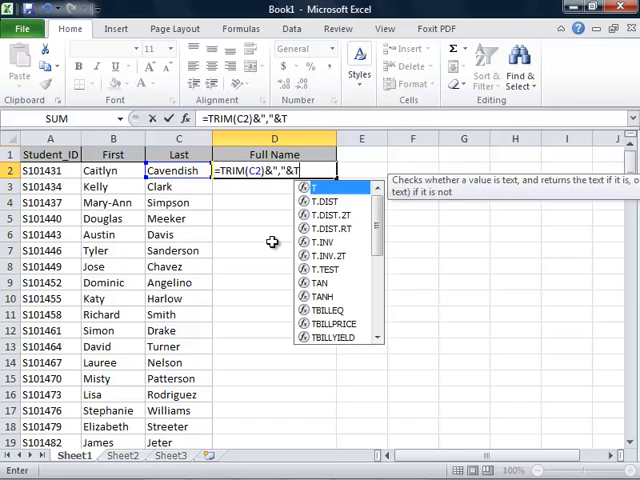
{"action": "type", "text": "RI"}
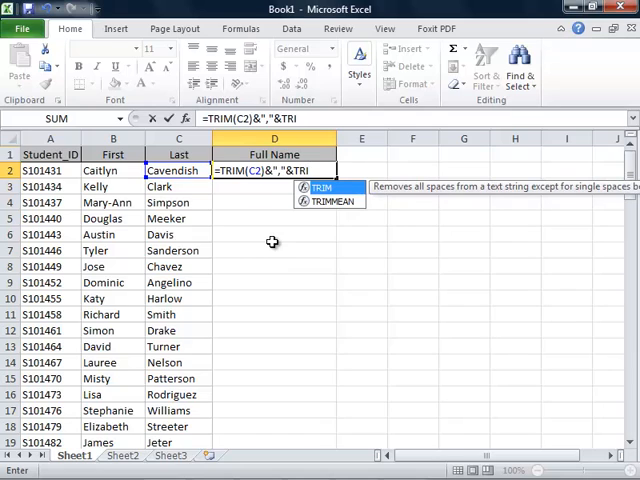
{"action": "type", "text": "M("}
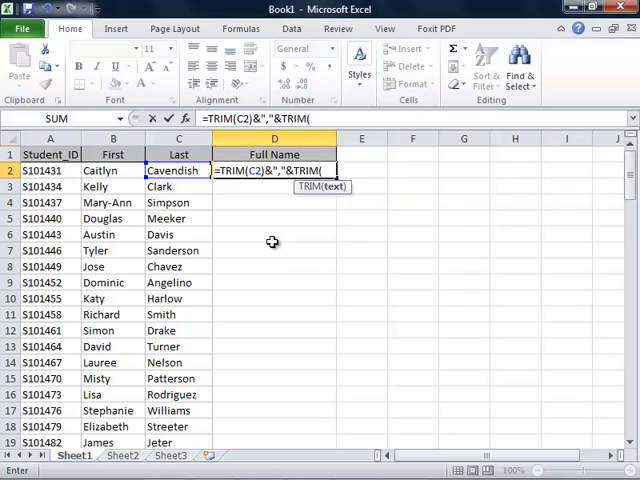
{"action": "type", "text": "B"}
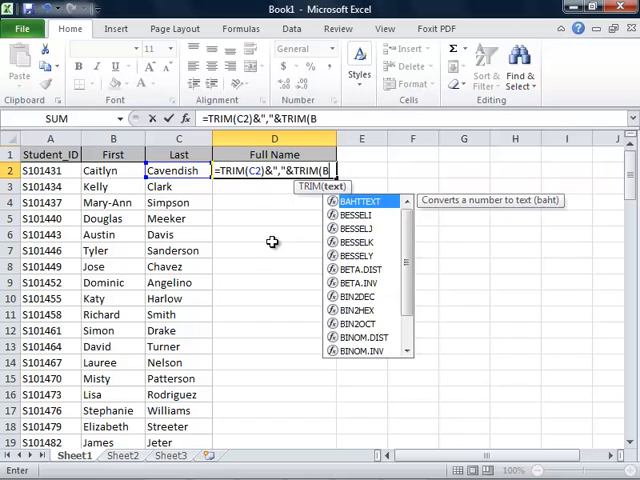
{"action": "type", "text": "2"}
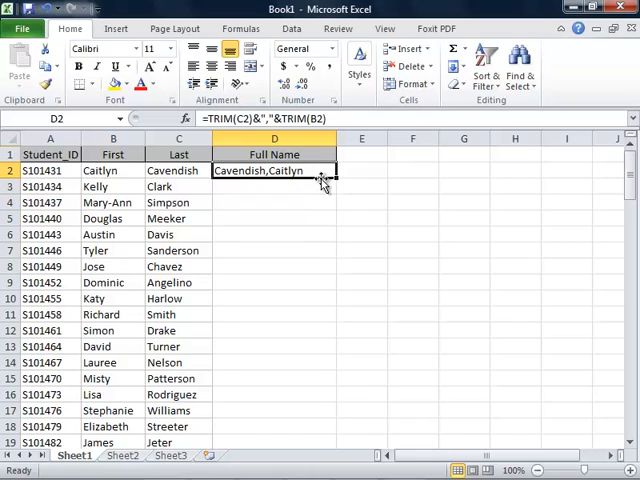
{"action": "left_click_drag", "start_coordinate": [336, 178], "coordinate": [320, 442]}
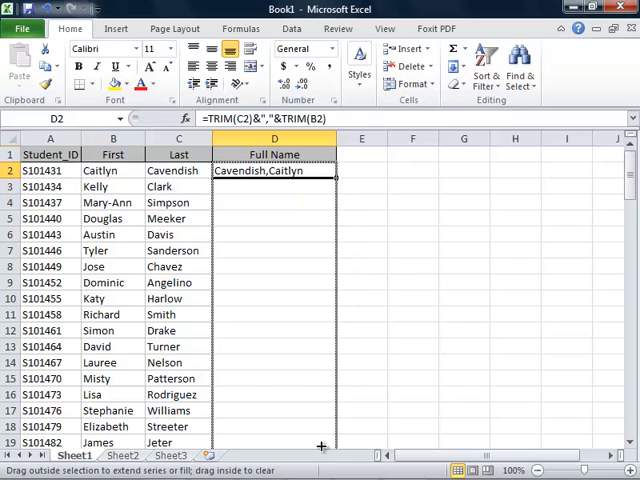